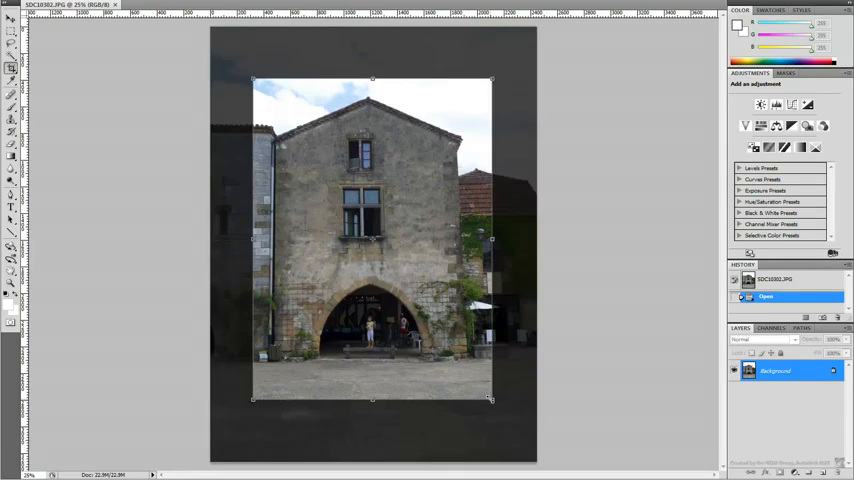
Step: Cancel the unfinished crop and fit the whole photo in the window
{"action": "key", "text": "Enter"}
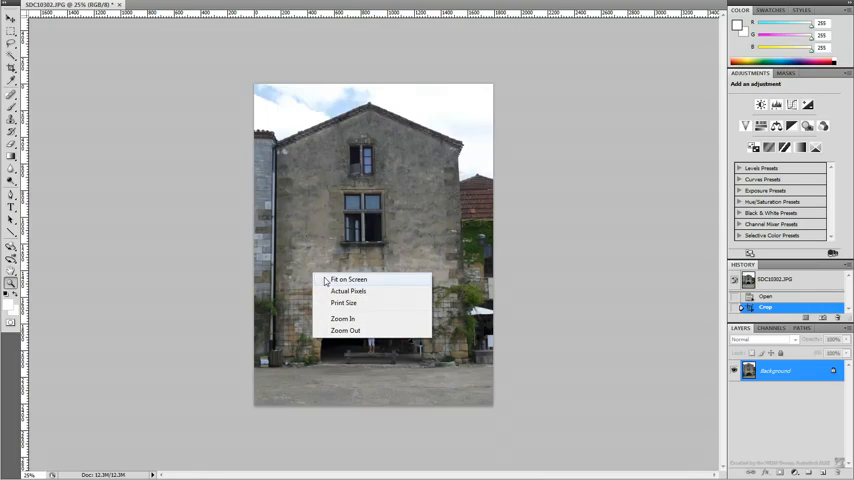
{"action": "left_click", "coordinate": [352, 280]}
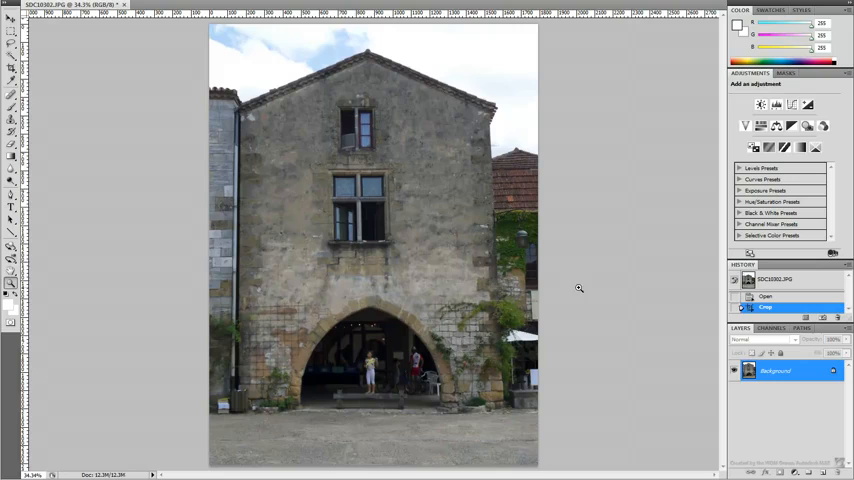
{"action": "mouse_move", "coordinate": [200, 264]}
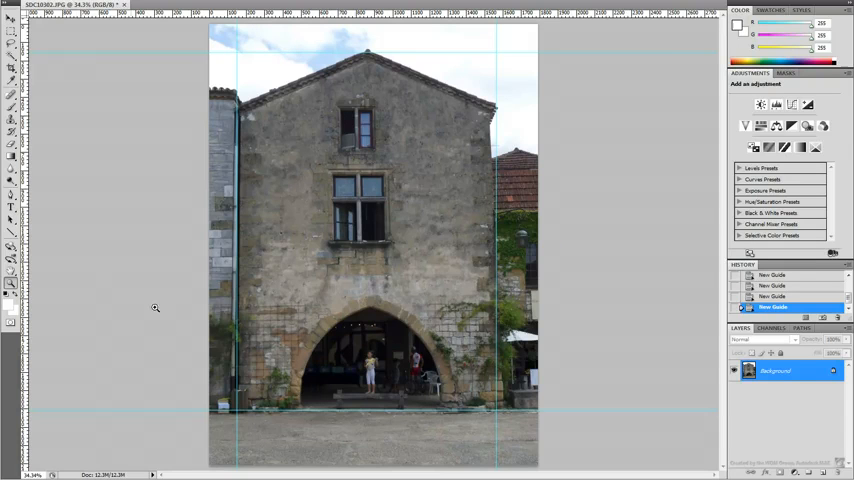
{"action": "mouse_move", "coordinate": [330, 232]}
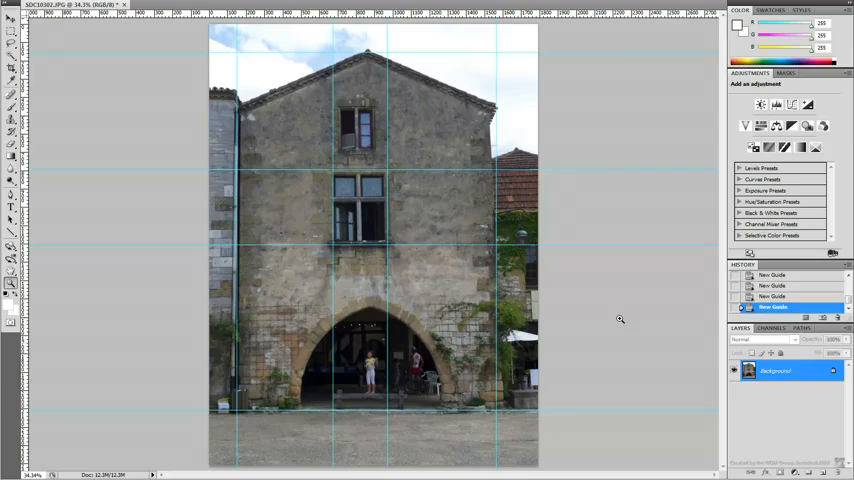
Step: Convert the Background into a regular editable layer via Layer From Background
{"action": "right_click", "coordinate": [782, 372]}
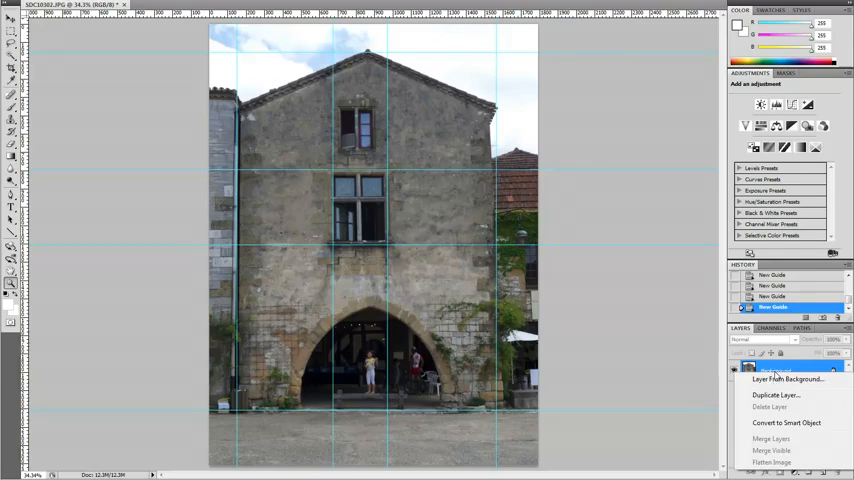
{"action": "left_click", "coordinate": [782, 380]}
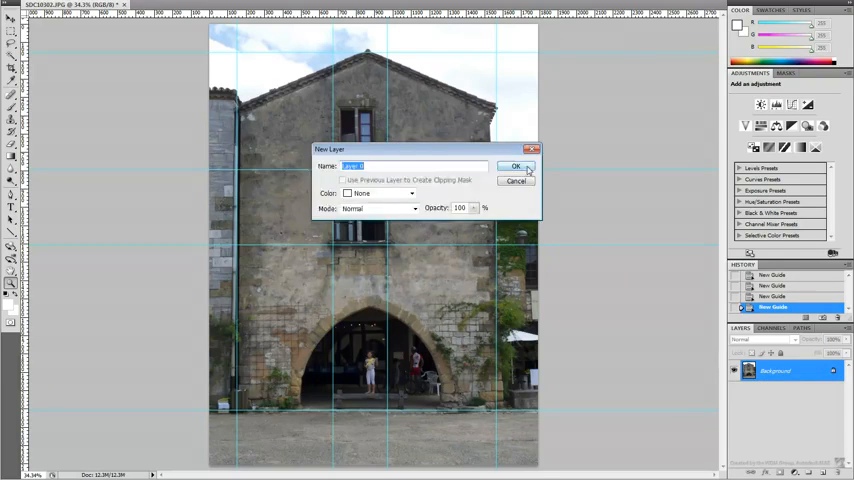
{"action": "left_click", "coordinate": [516, 164]}
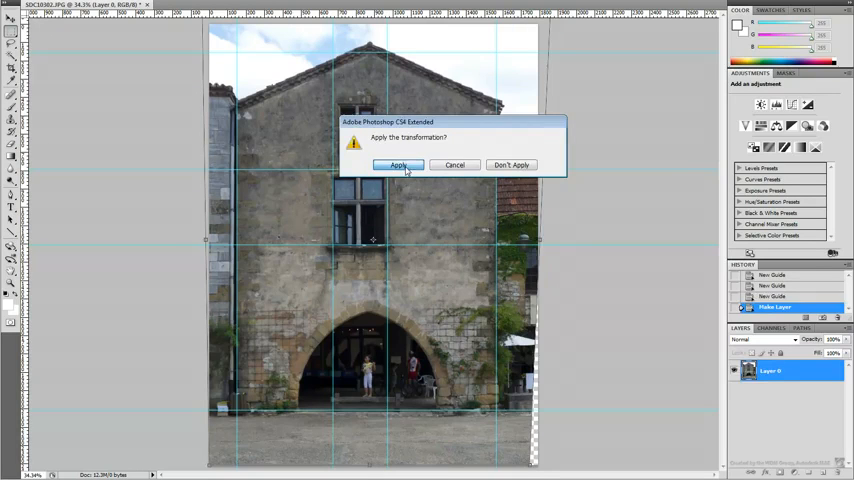
Step: Apply the perspective transformation and reposition a guide along the facade
{"action": "left_click", "coordinate": [396, 164]}
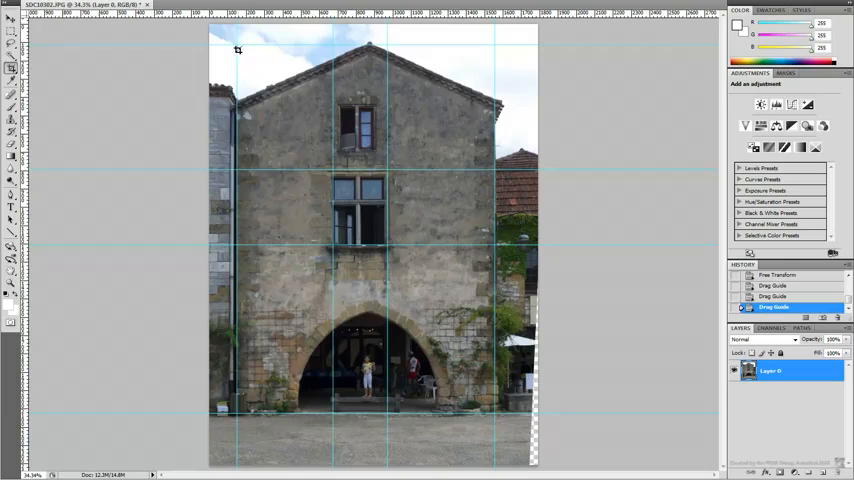
{"action": "left_click_drag", "start_coordinate": [238, 50], "coordinate": [494, 412]}
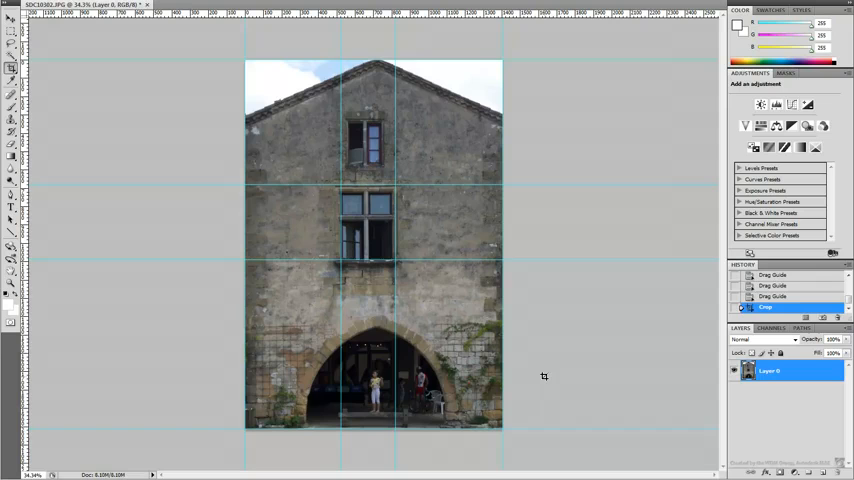
{"action": "left_click_drag", "start_coordinate": [352, 360], "coordinate": [398, 424]}
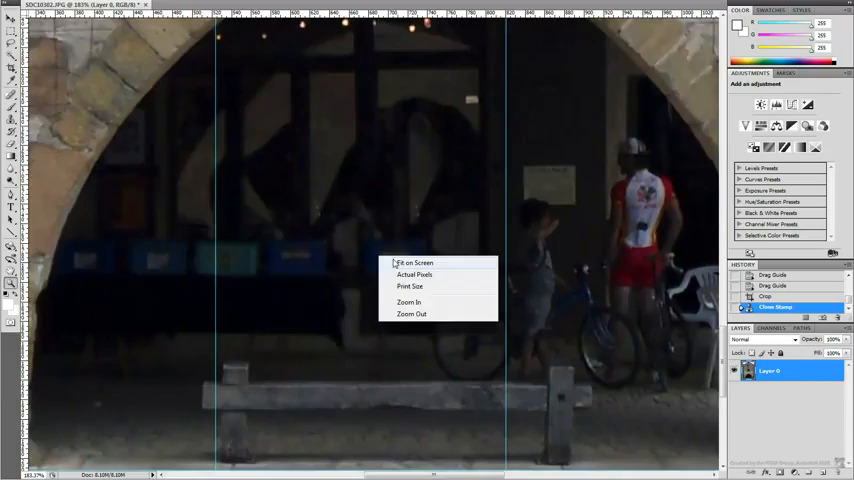
{"action": "left_click", "coordinate": [400, 262]}
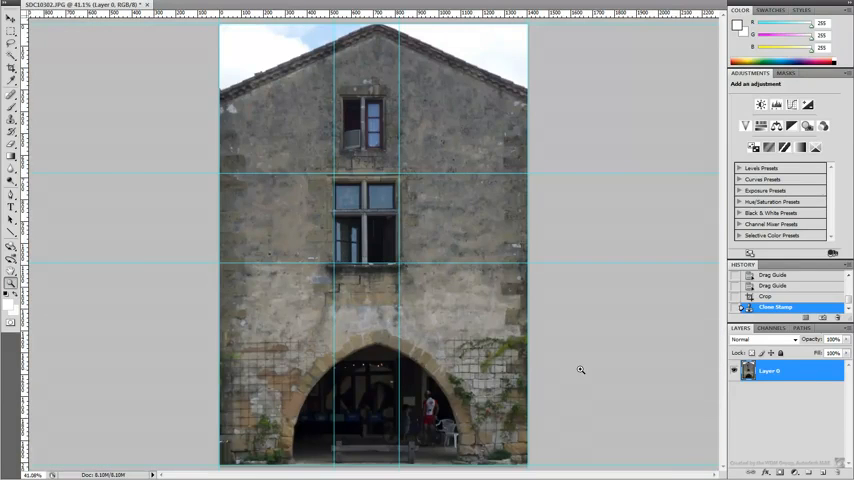